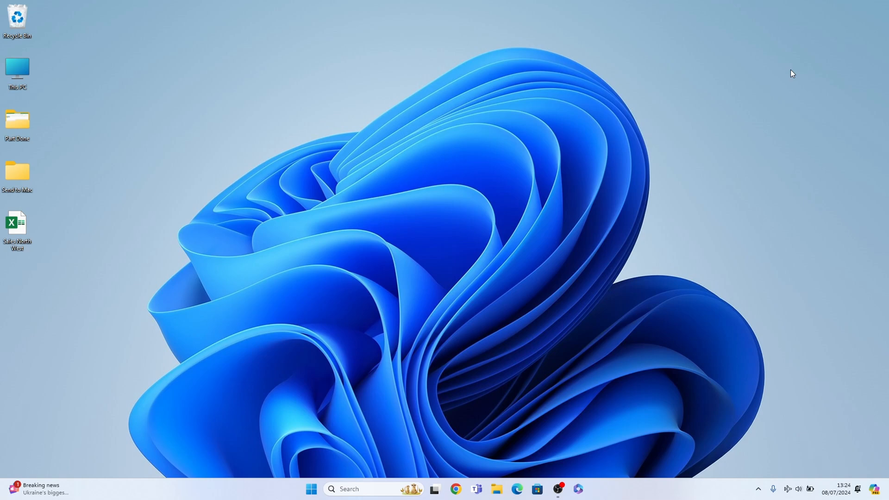
pyautogui.moveTo(336, 418)
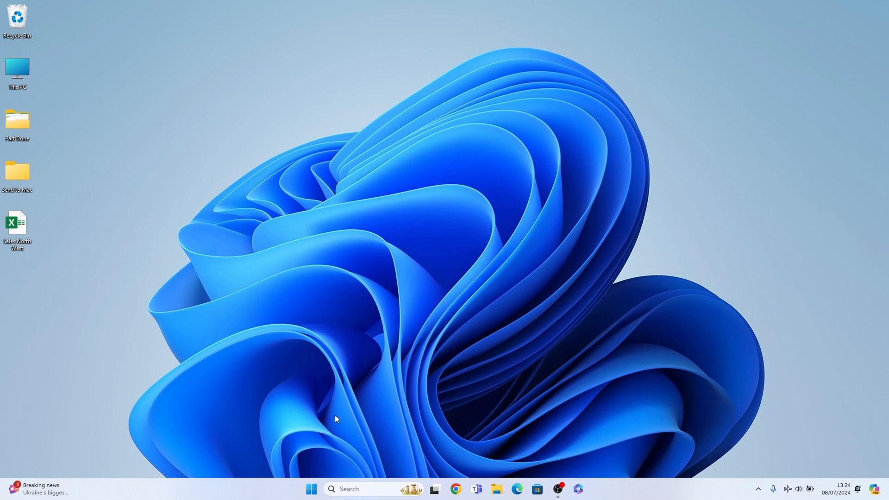
pyautogui.moveTo(353, 489)
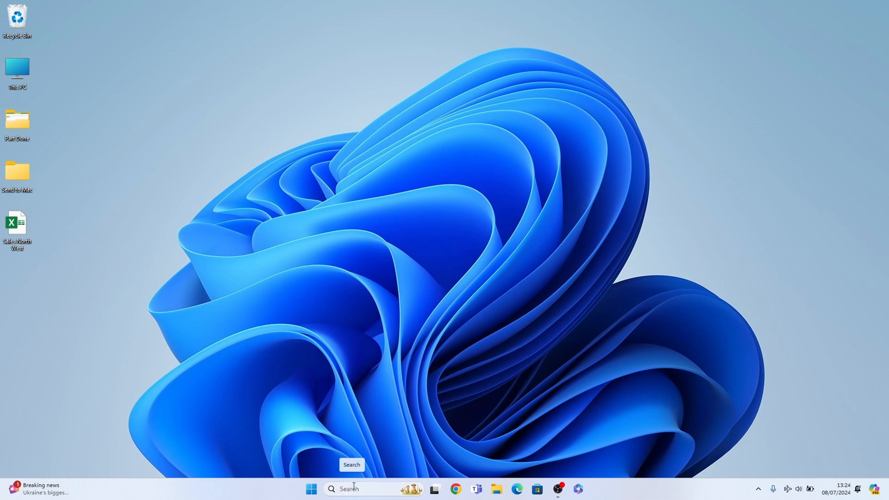
# Step: Launch On-Screen Keyboard from Search and enable 'Turn on numeric key pad' in its Options
pyautogui.click(351, 489)
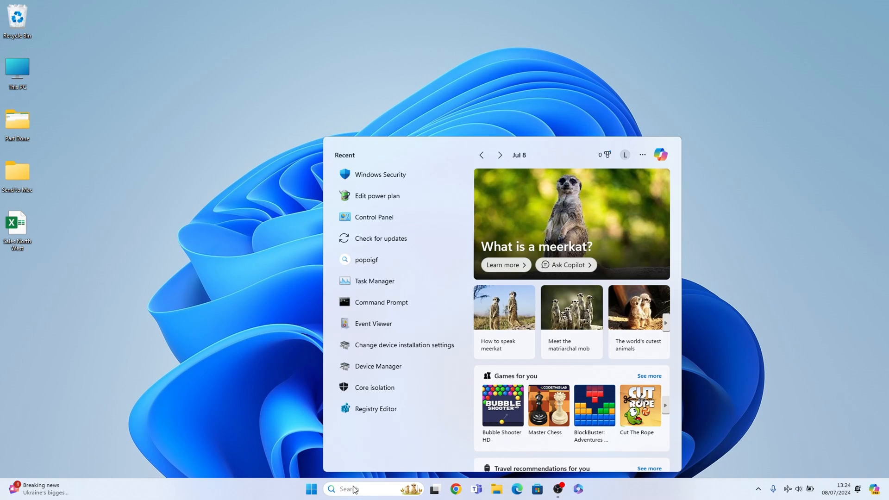
pyautogui.write('onedrive')
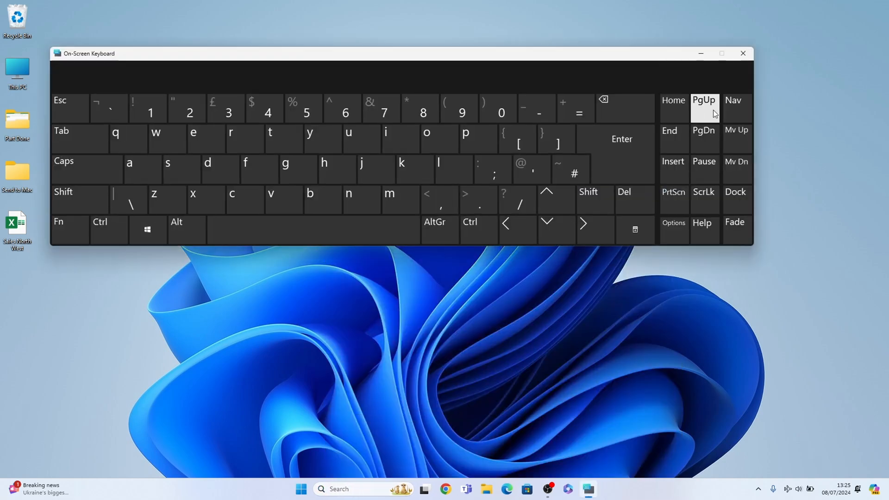
pyautogui.moveTo(673, 166)
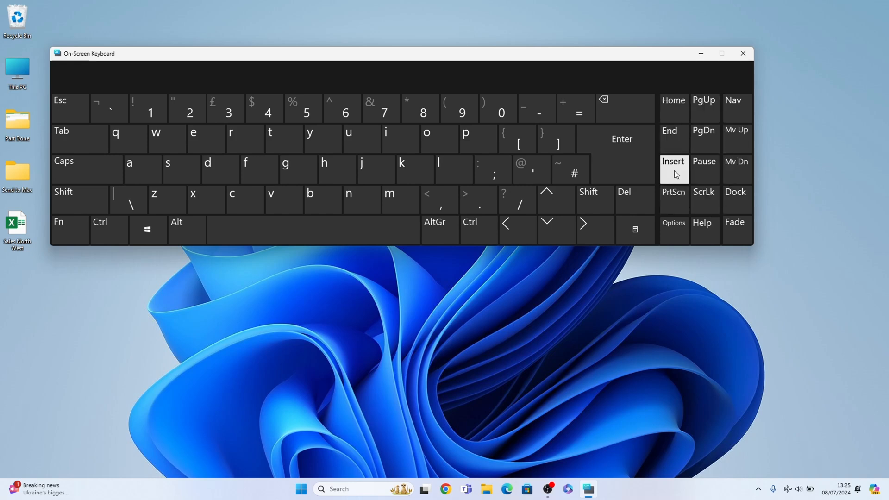
pyautogui.click(674, 223)
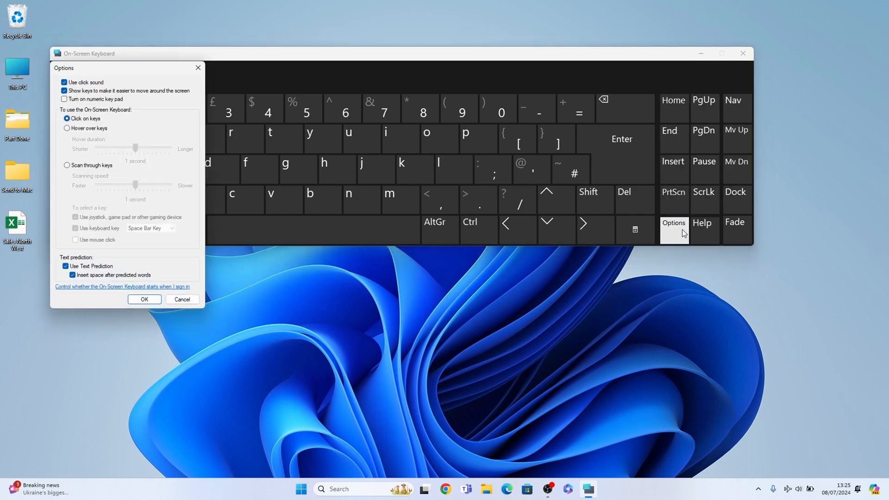
pyautogui.moveTo(113, 102)
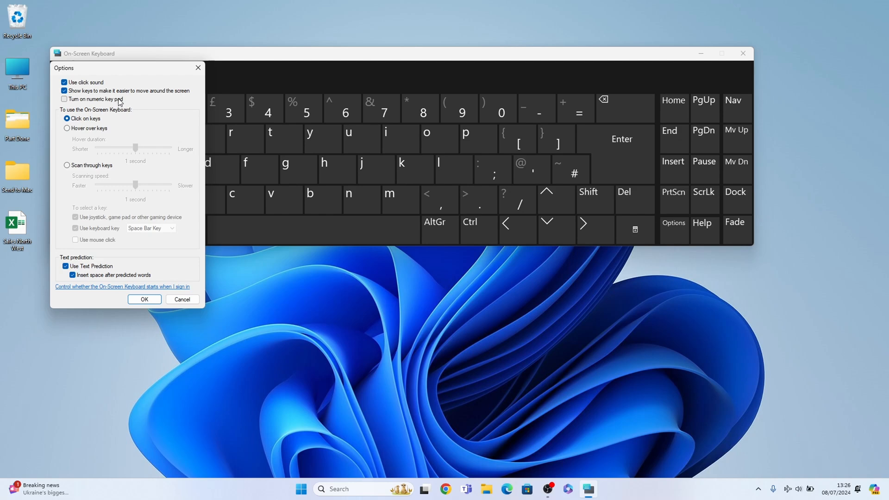
pyautogui.click(144, 299)
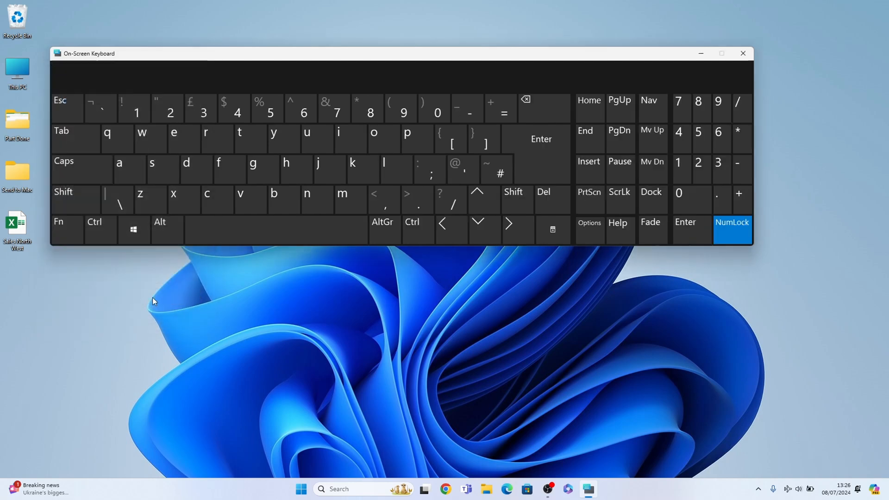
pyautogui.moveTo(622, 248)
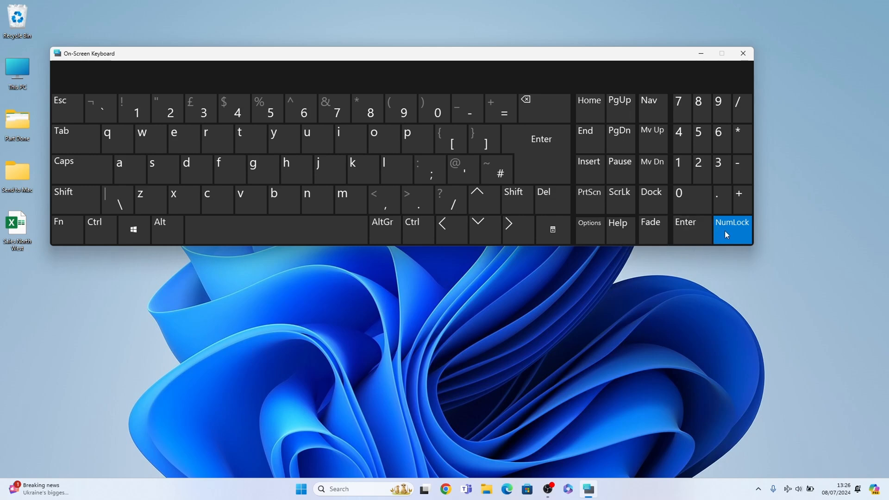
# Step: Toggle NumLock off, on, then off so the keypad shows arrows and navigation keys
pyautogui.click(732, 229)
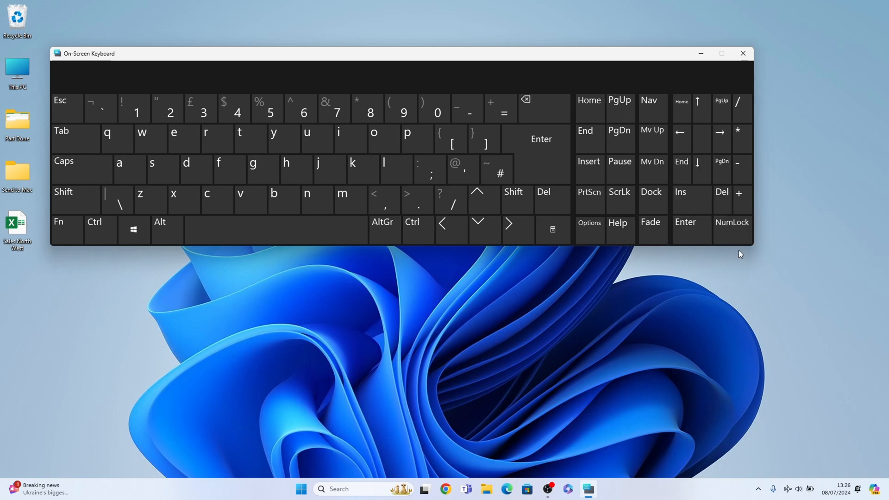
pyautogui.click(731, 224)
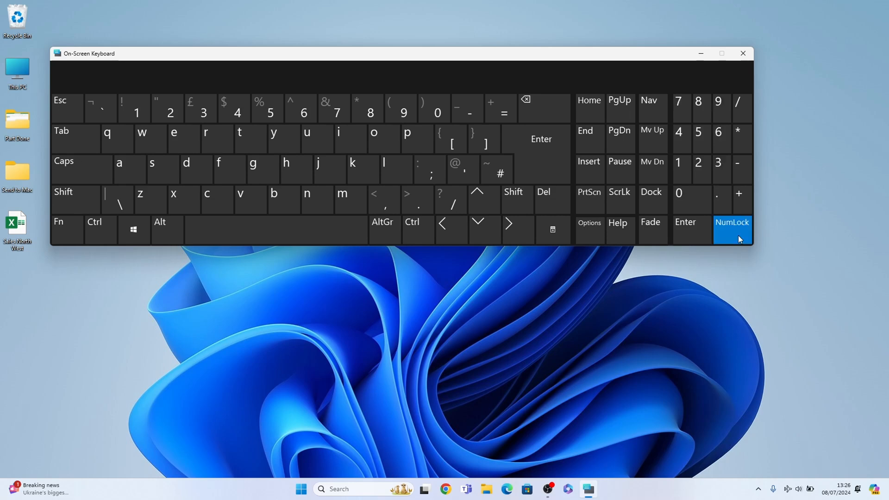
pyautogui.click(731, 230)
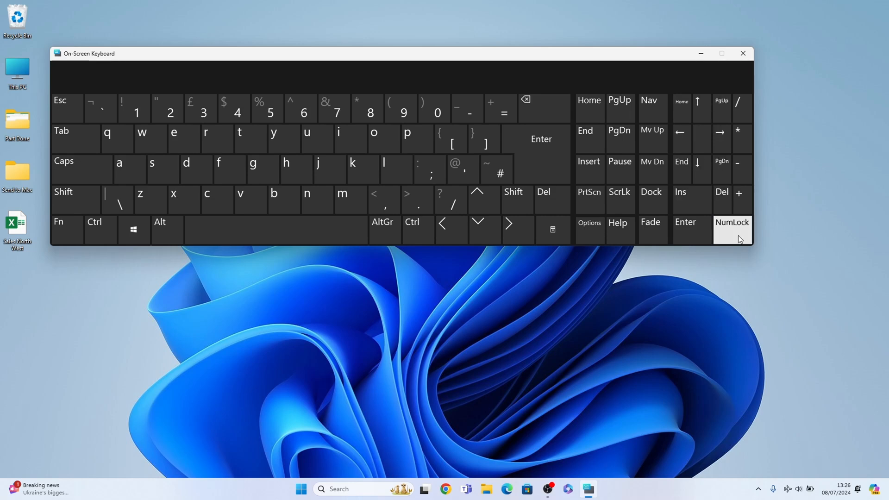